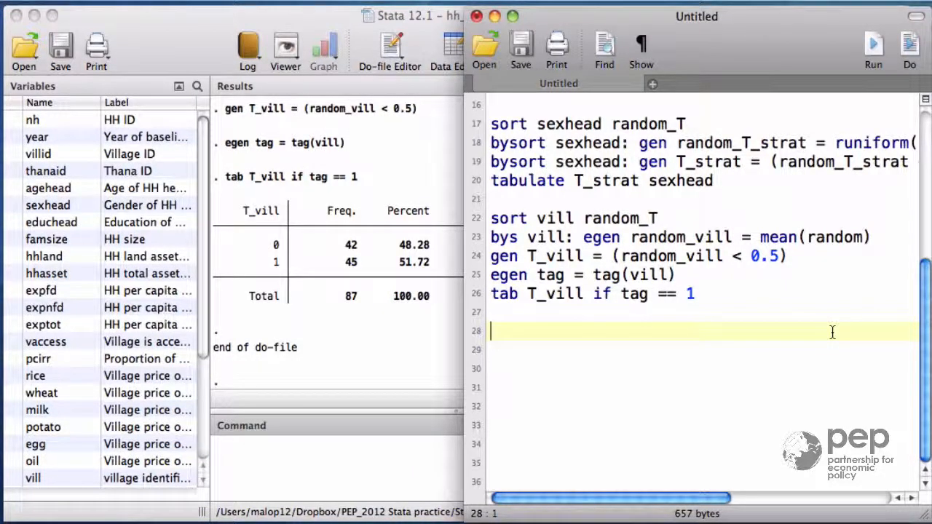
Add 'ttest sexhead, by(T)' on line 28 of the do-file.
type("ttest")
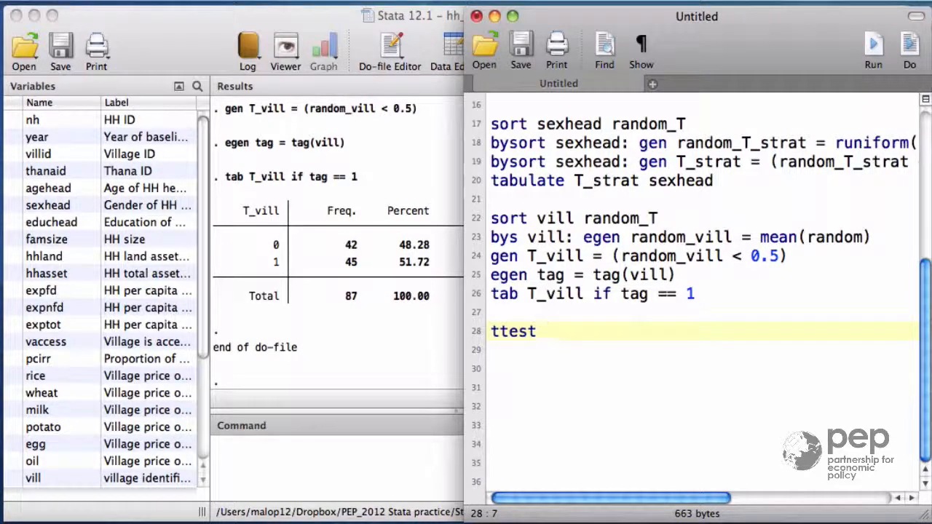
type("sex")
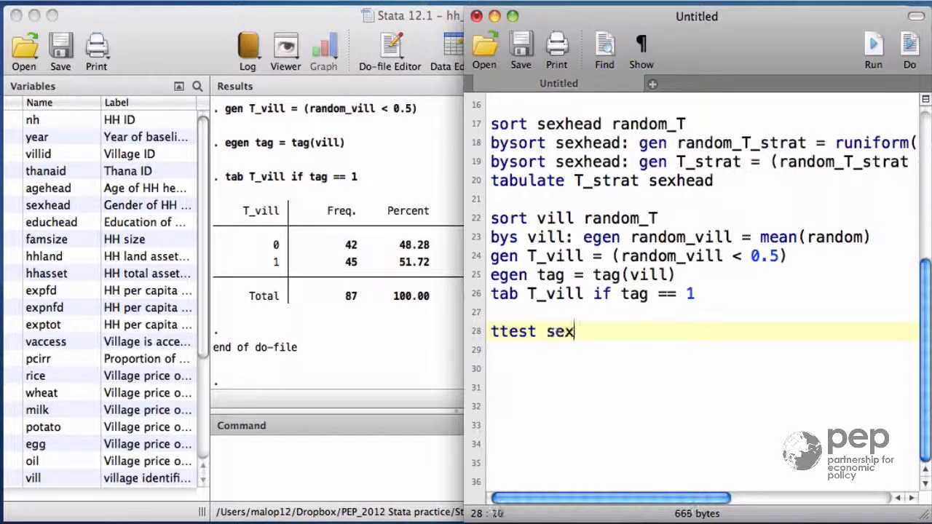
type("head,")
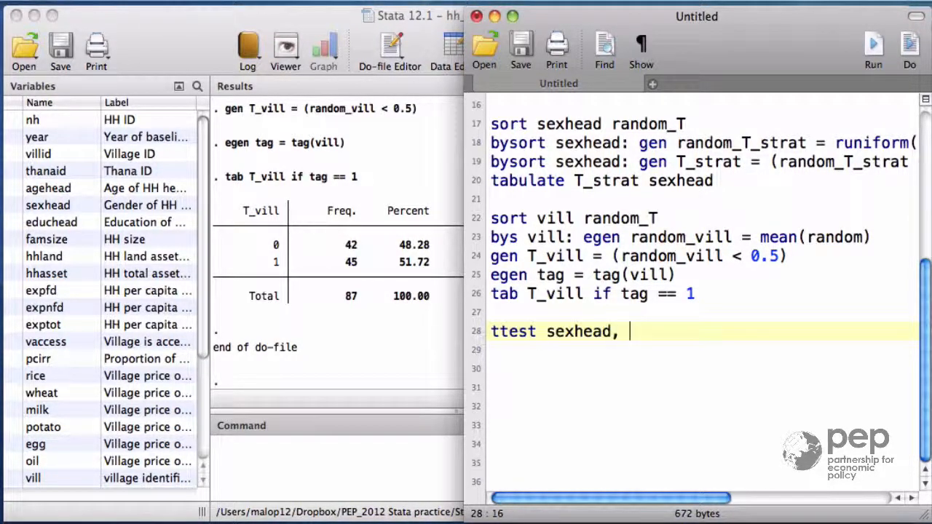
type("by")
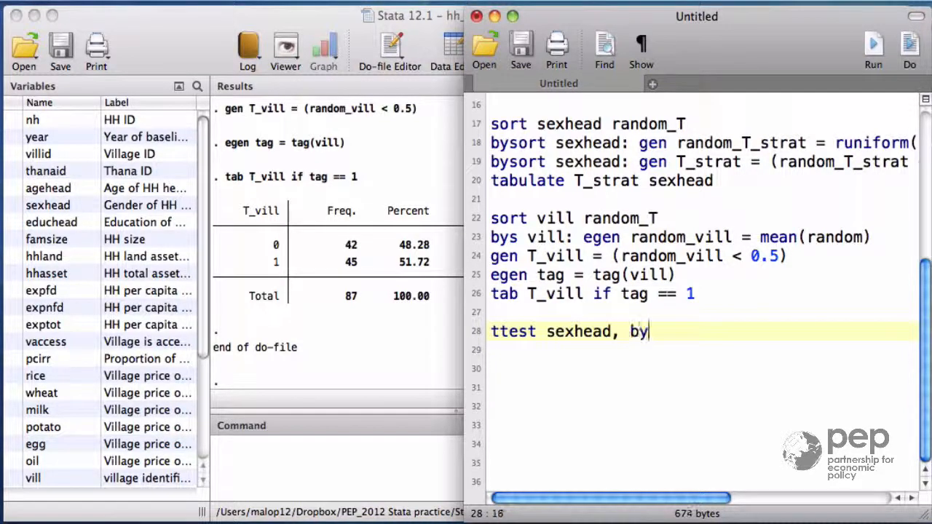
type("(T)")
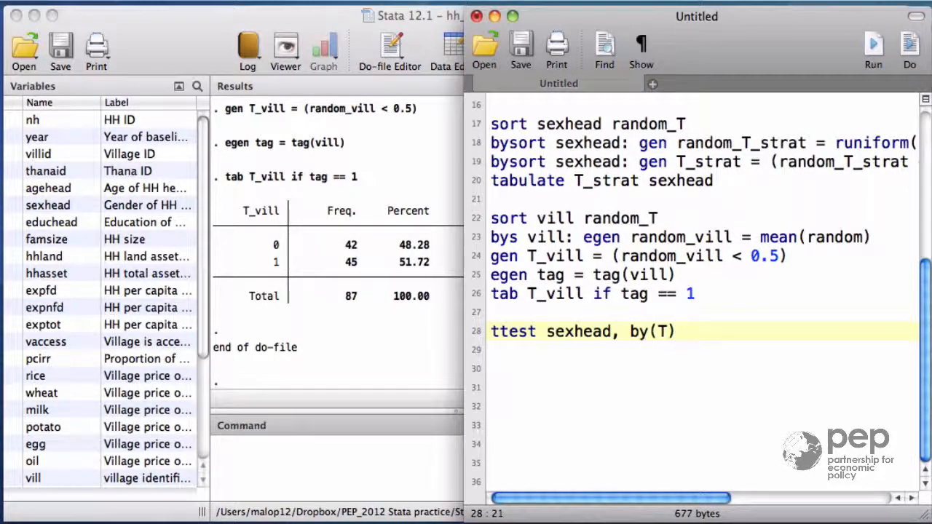
Run the do-file to produce the sexhead t-test by T (p = 0.7132).
left_click(670, 331)
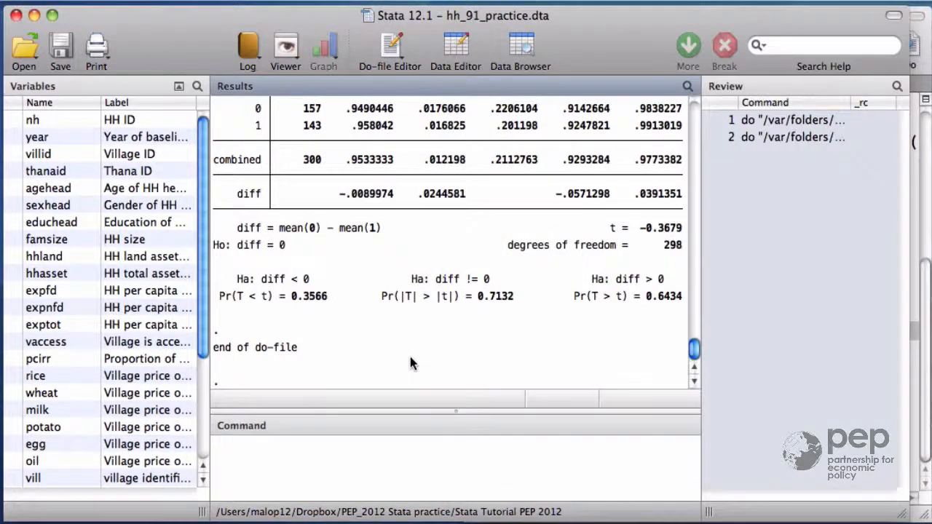
scroll("up", 3)
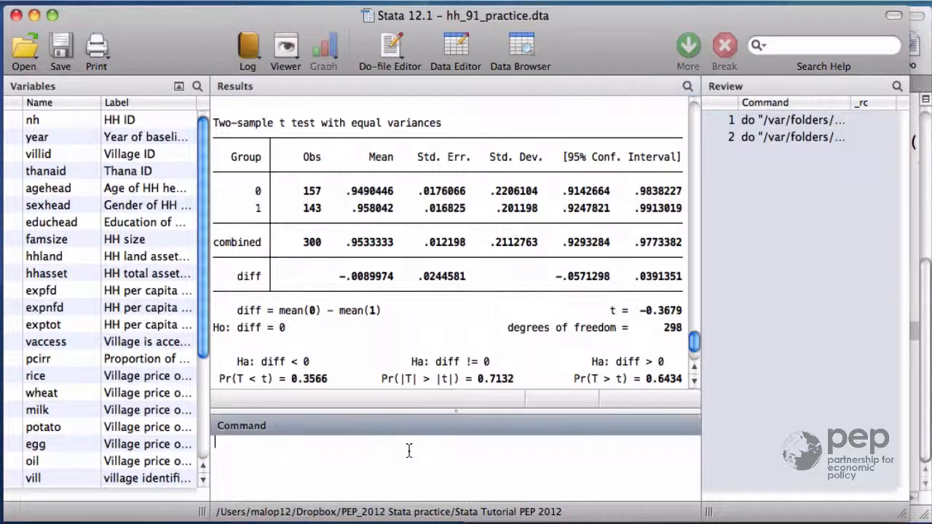
Run 'regress T sexhead' from the Command window (coefficient .0504, p = 0.713).
type("regress")
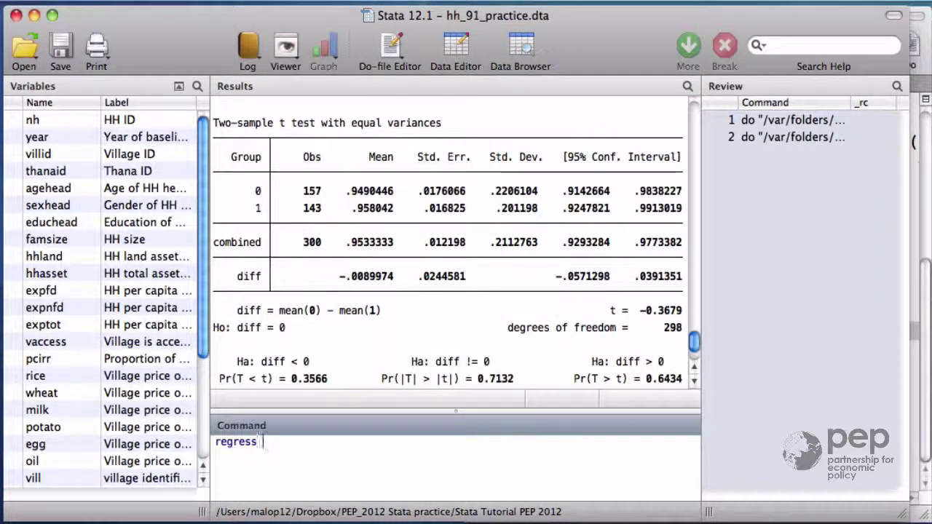
type("T")
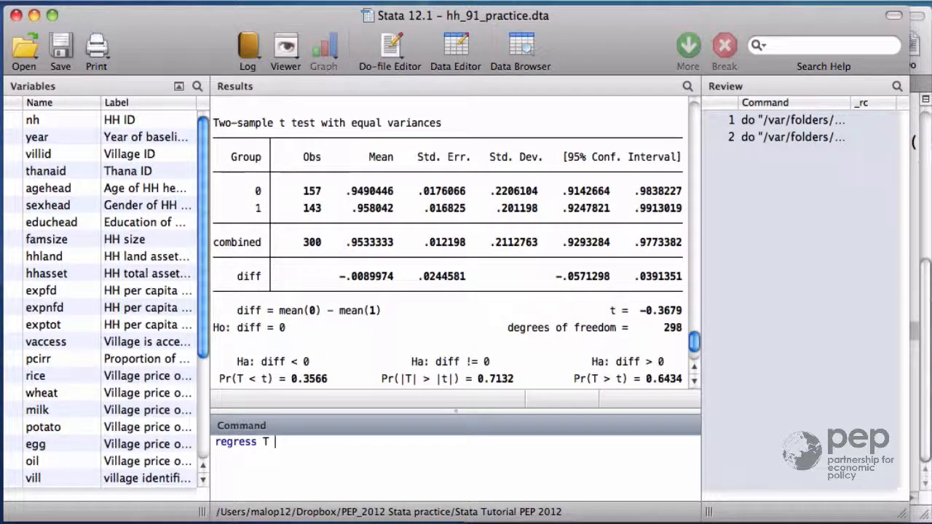
key("Return")
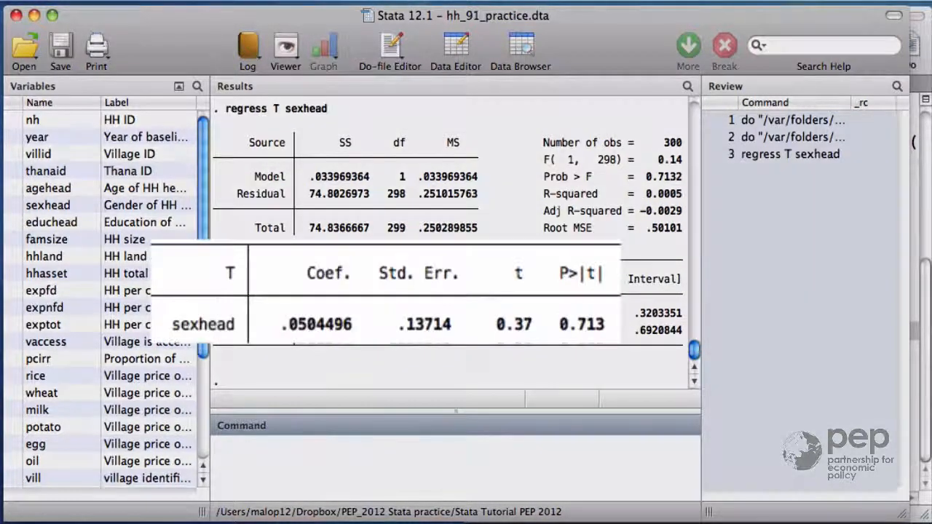